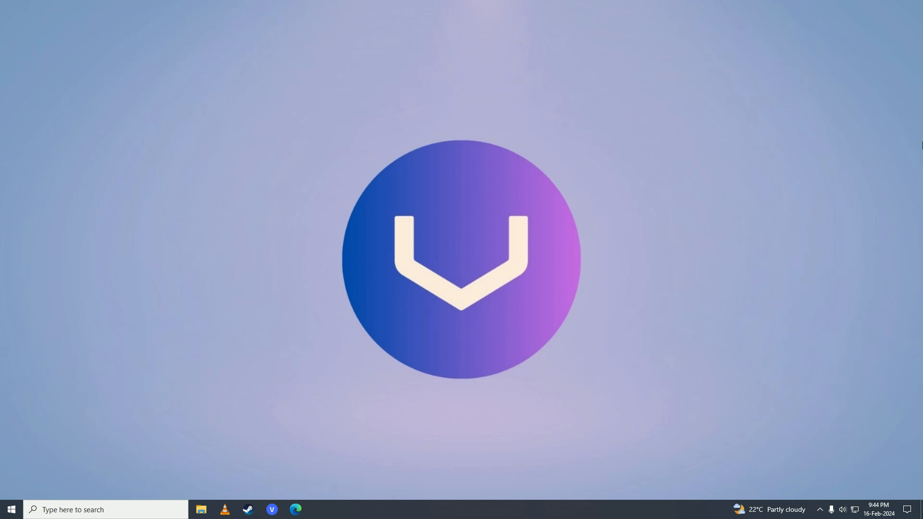
pyautogui.moveTo(867, 158)
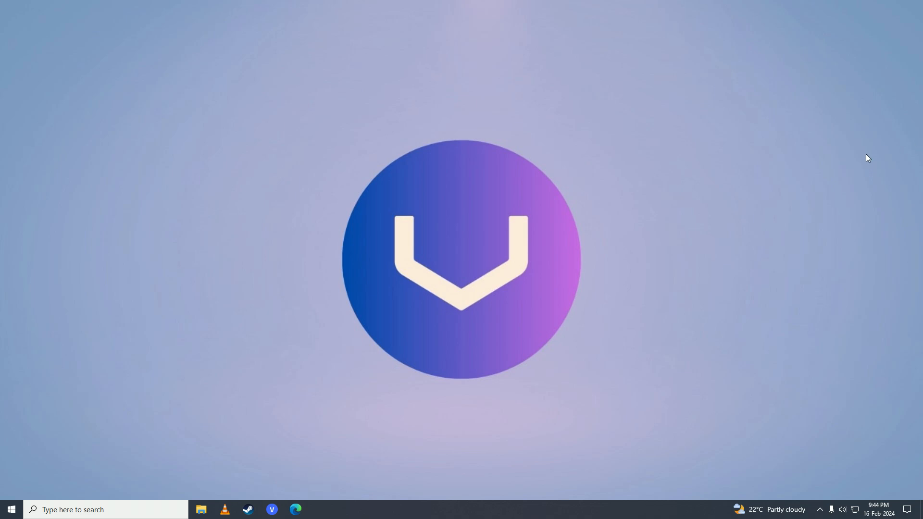
# Step: Launch Edge and search for 'sora ai'
pyautogui.click(296, 509)
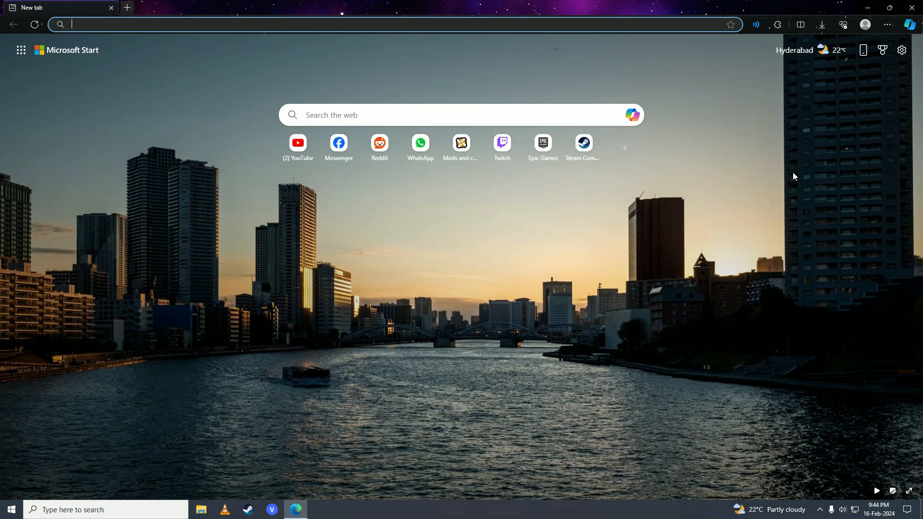
pyautogui.write('sora ai')
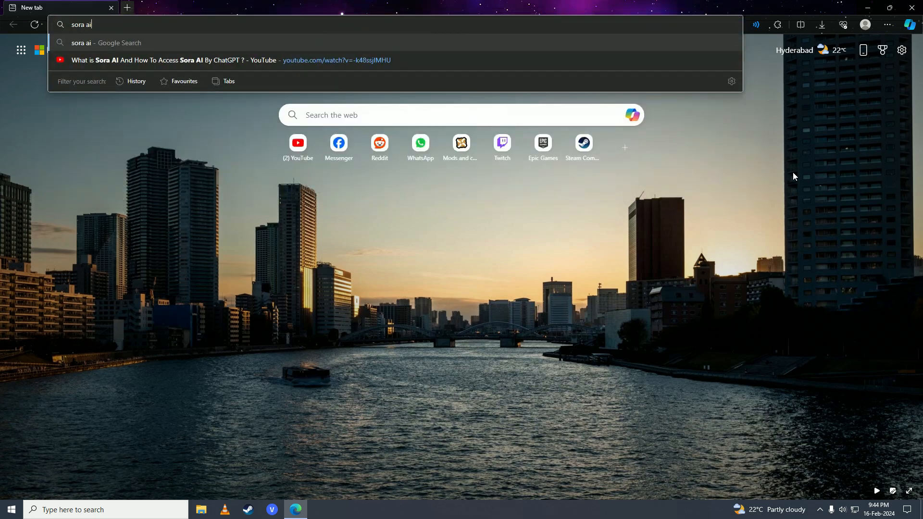
pyautogui.press('Enter')
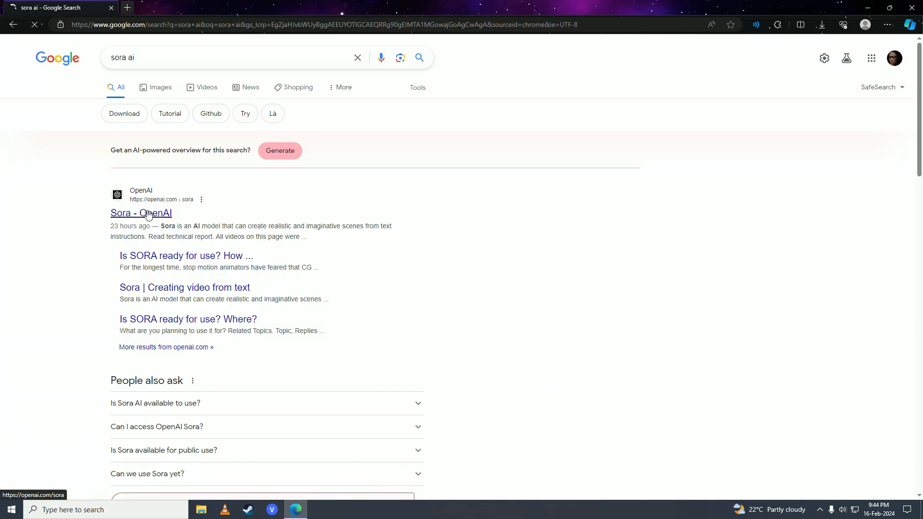
# Step: Open the 'Sora - OpenAI' search result
pyautogui.click(141, 212)
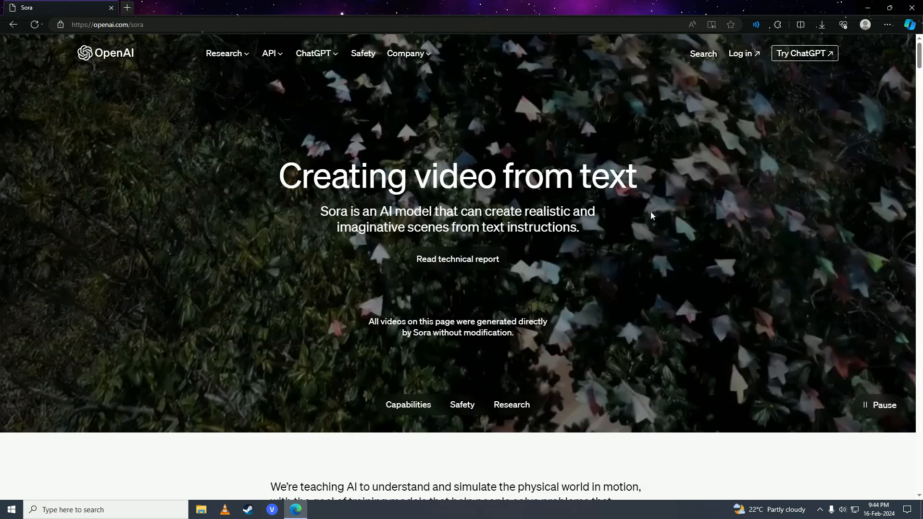
pyautogui.moveTo(422, 181)
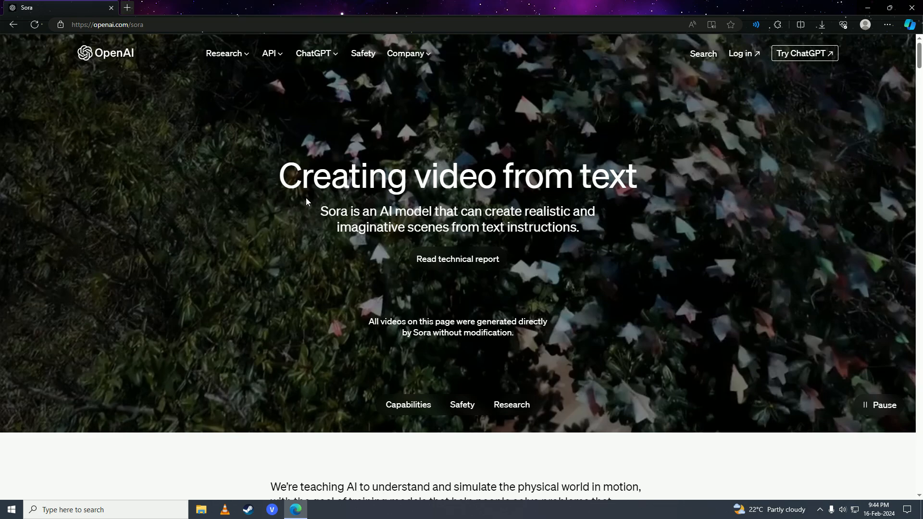
pyautogui.moveTo(320, 202)
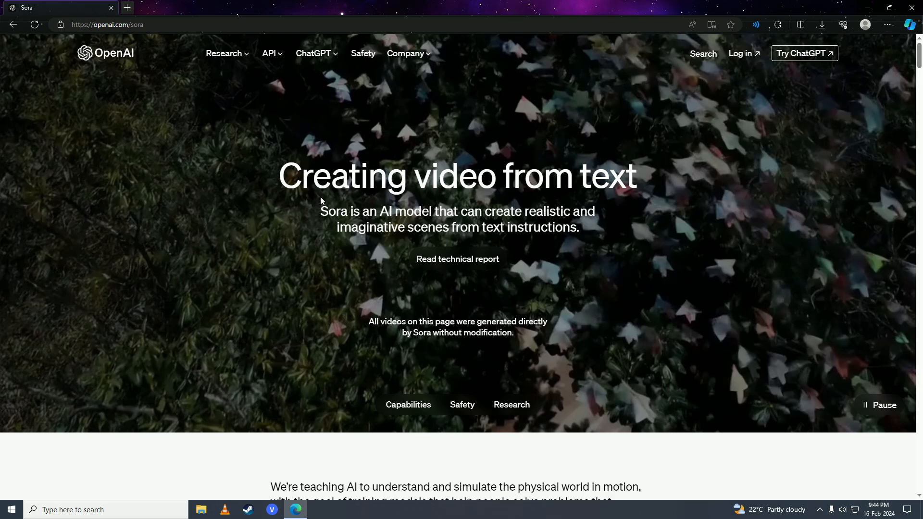
pyautogui.moveTo(646, 203)
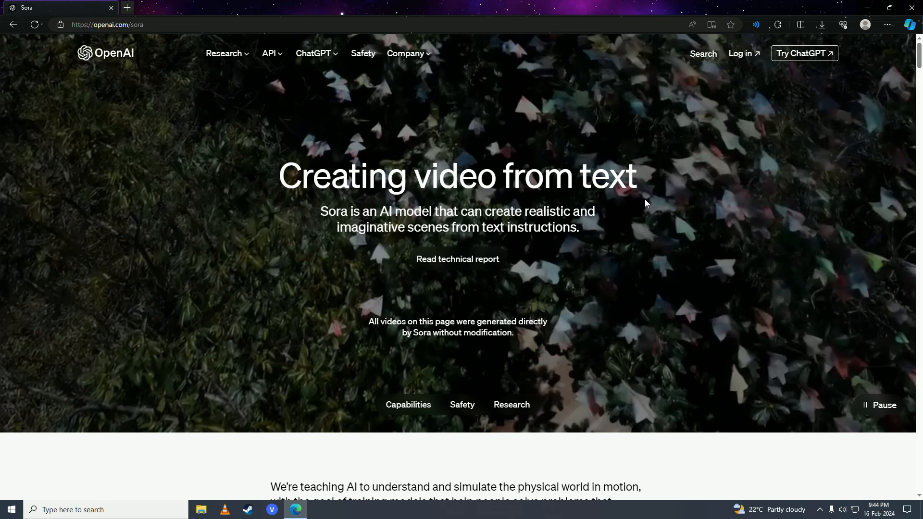
pyautogui.moveTo(348, 250)
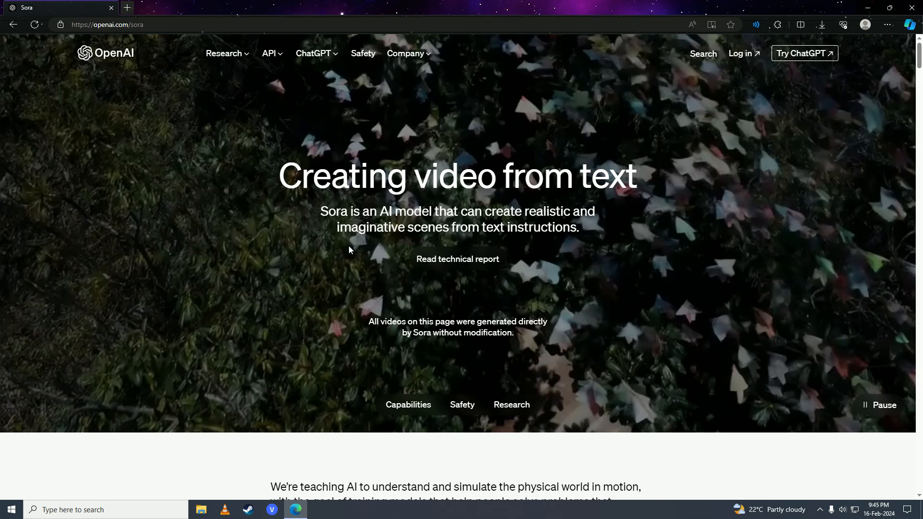
# Step: Scroll to the sample video carousel and advance to clip 3 of 9, the space man
pyautogui.scroll(-3)
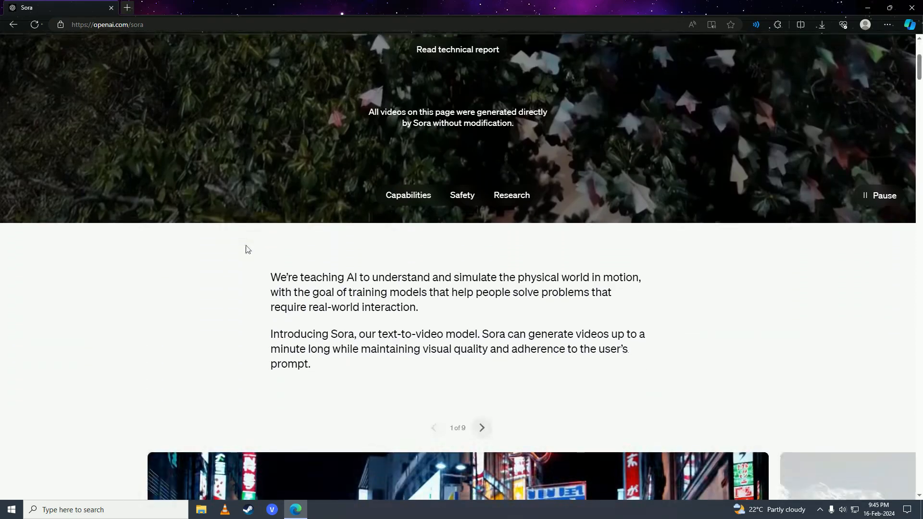
pyautogui.scroll(-3)
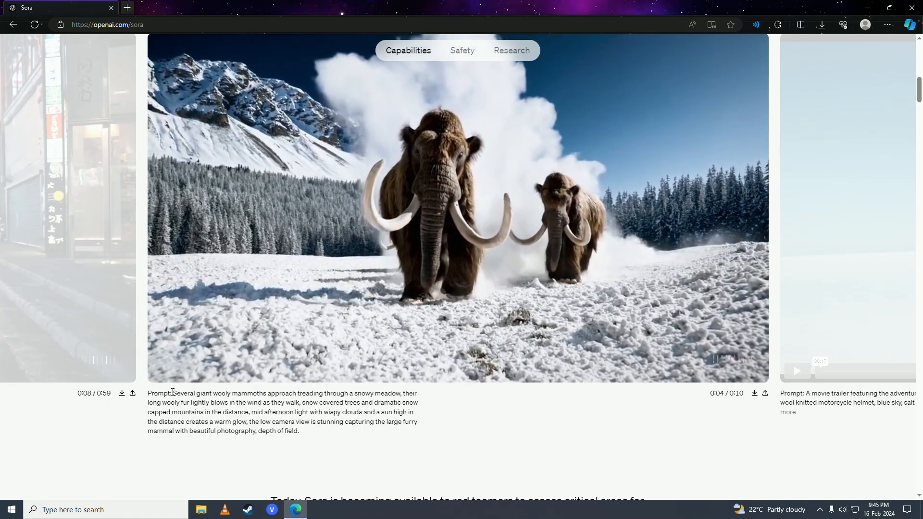
pyautogui.moveTo(173, 393); pyautogui.dragTo(299, 431)
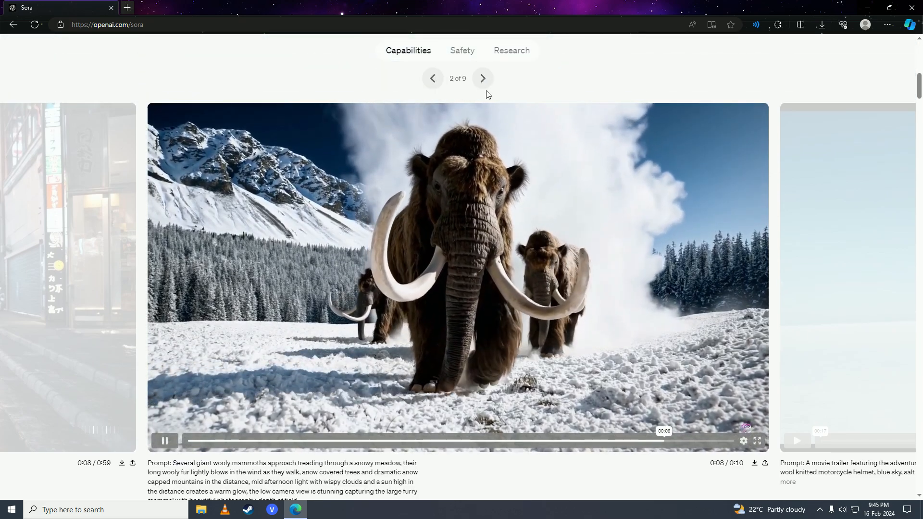
pyautogui.click(483, 79)
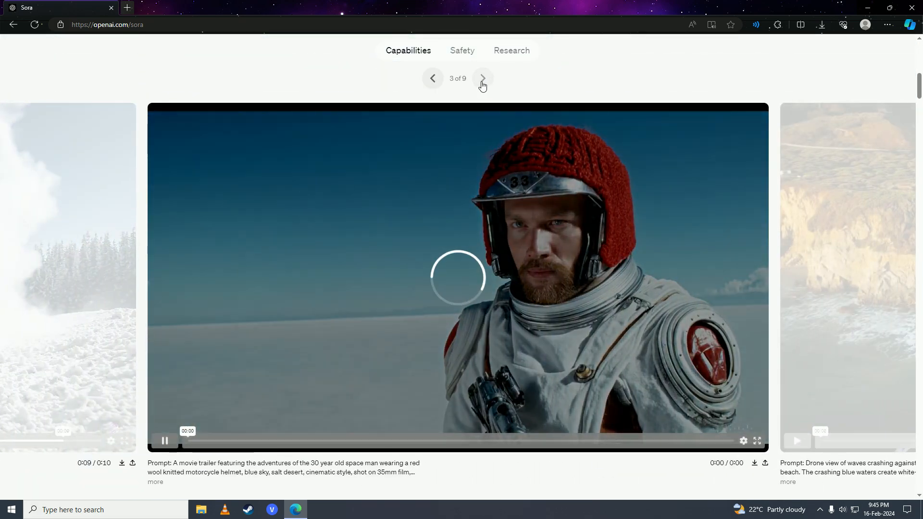
pyautogui.moveTo(333, 301)
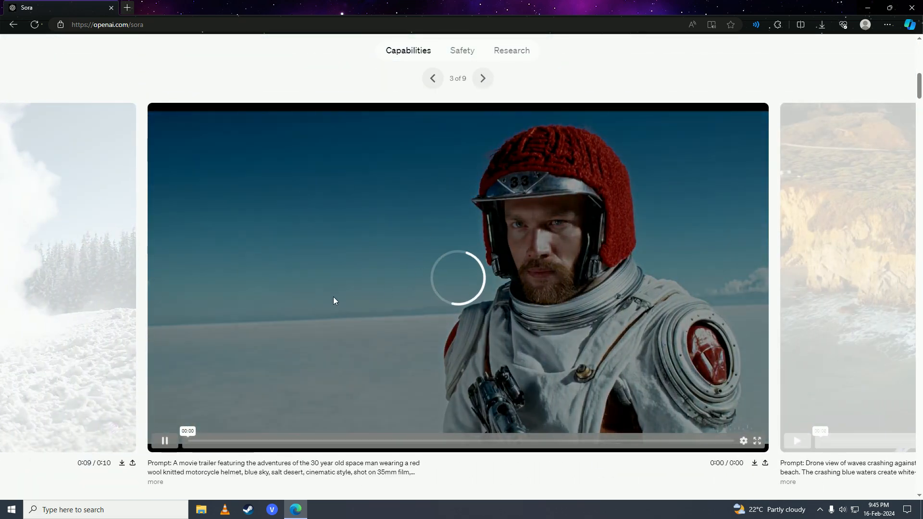
# Step: Scroll past the availability text and advance the second carousel to clip 3 of 8
pyautogui.scroll(-3)
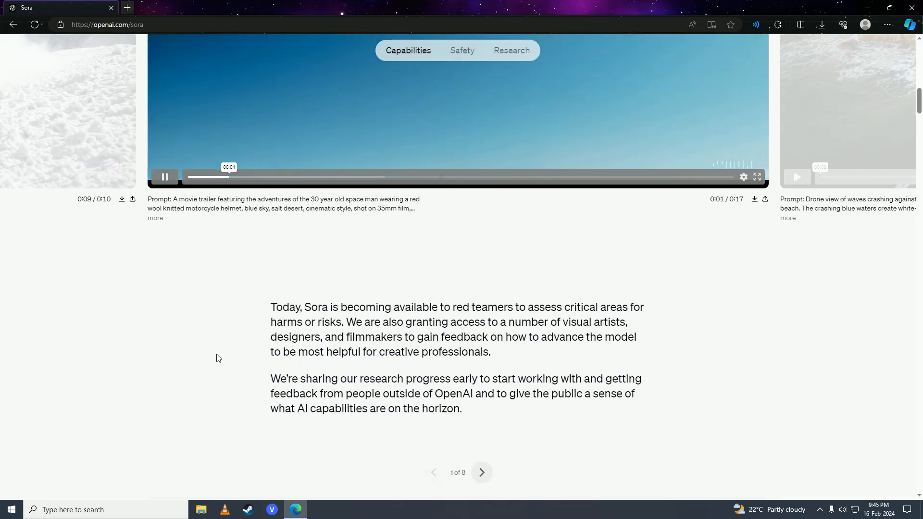
pyautogui.scroll(-3)
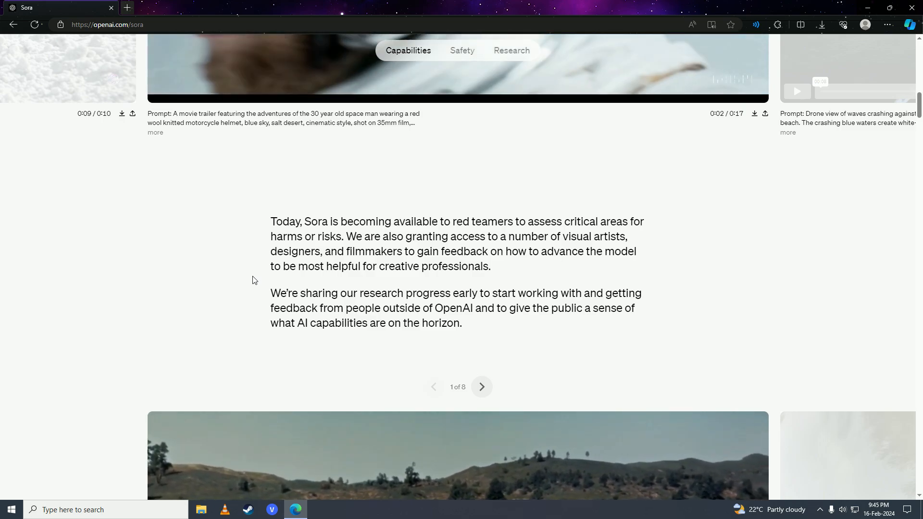
pyautogui.scroll(-3)
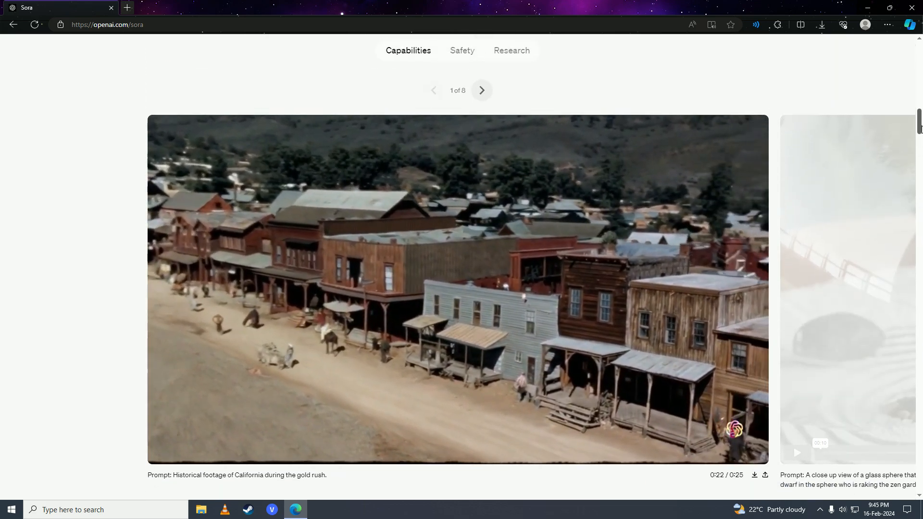
pyautogui.click(482, 90)
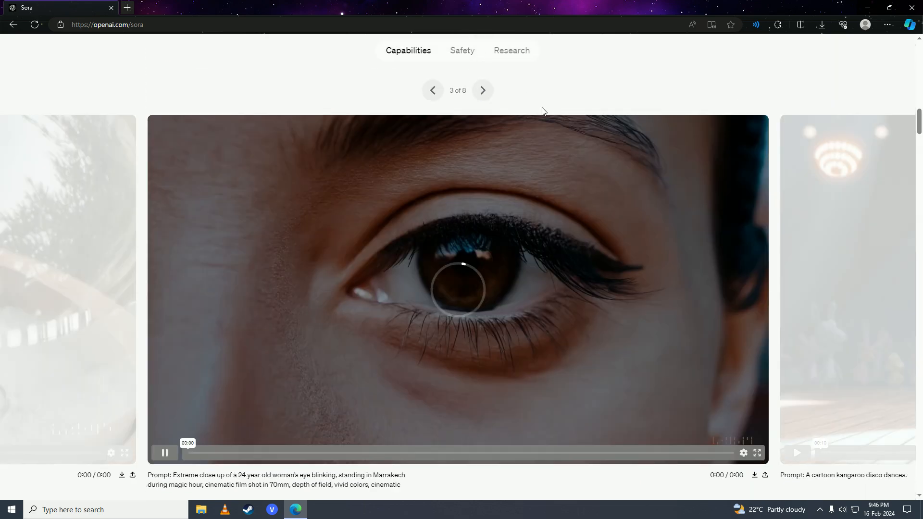